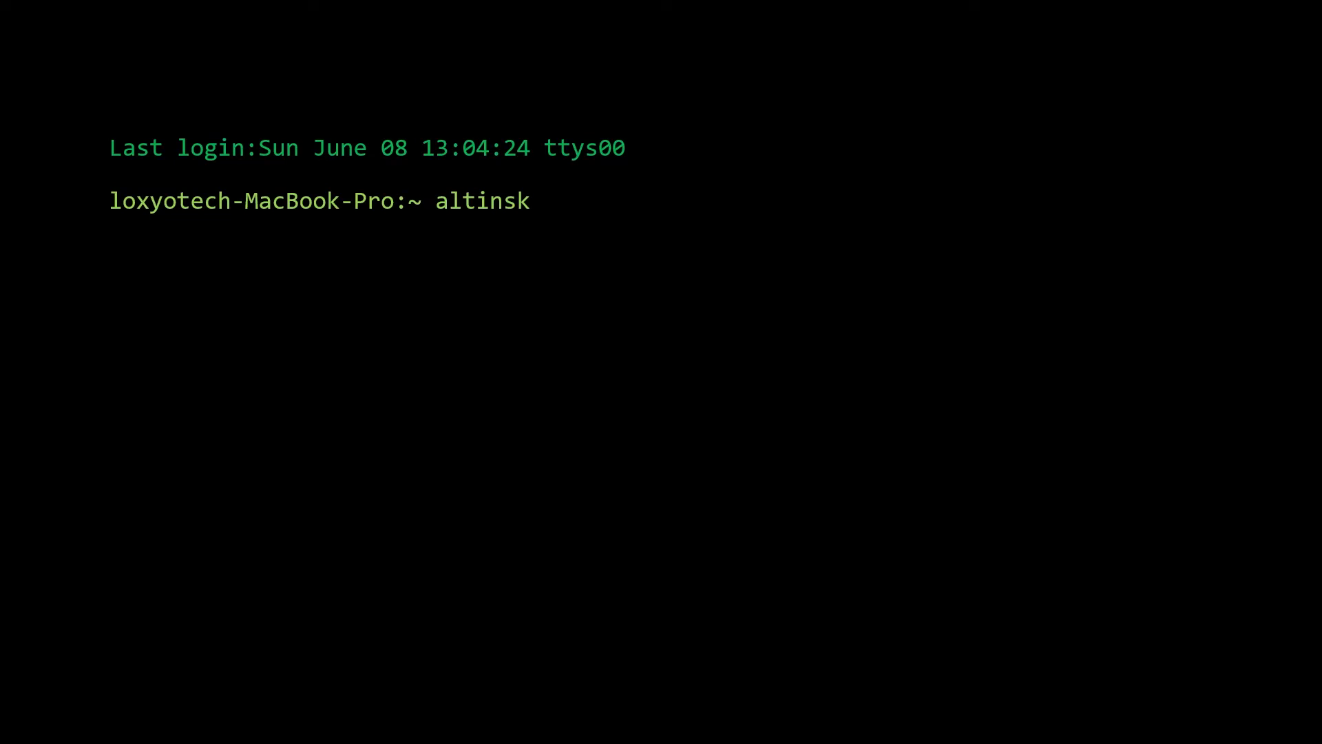
- Run launchctl unload -w /Library/LaunchAgents/com.adobe.AdobeCreativeCloud.plist to stop Creative Cloud auto-starting
type("launchctl unload -w /Library/LaunchAgents/com.")
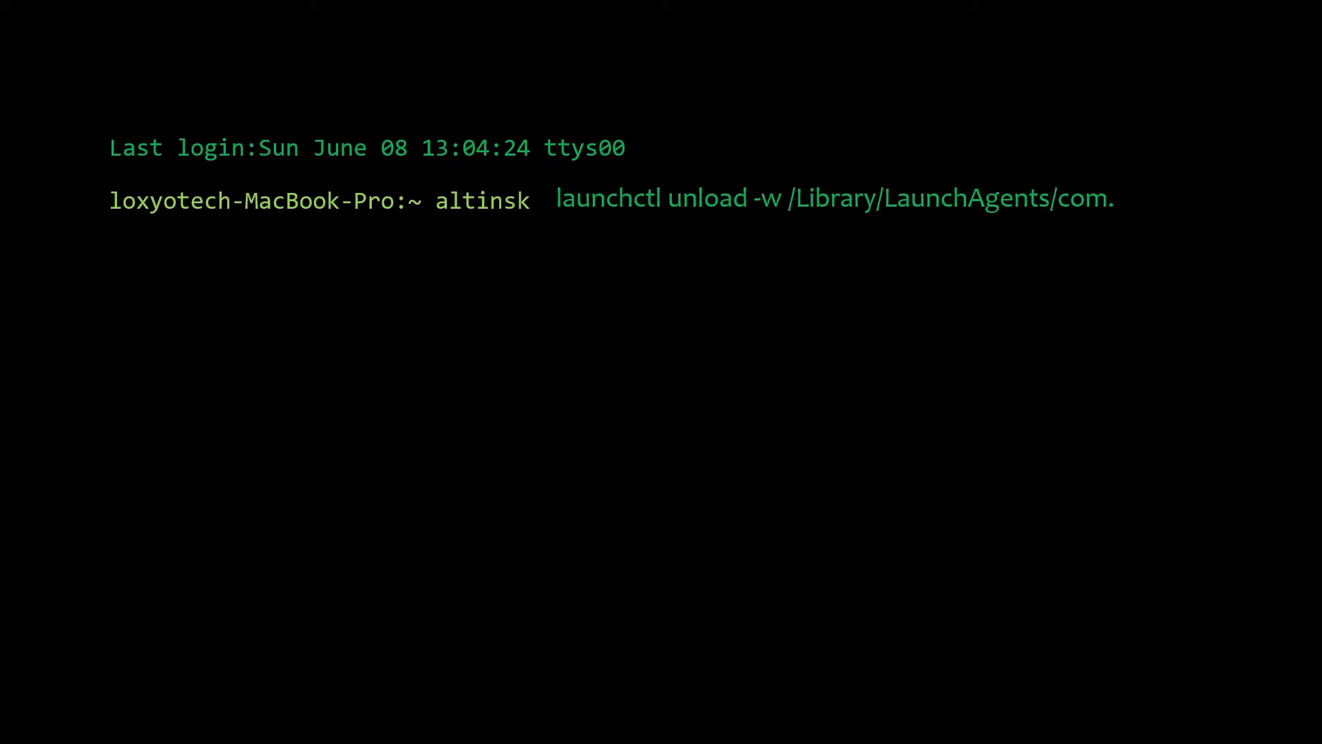
type("adobe.AdobeCreativeCloud.plist")
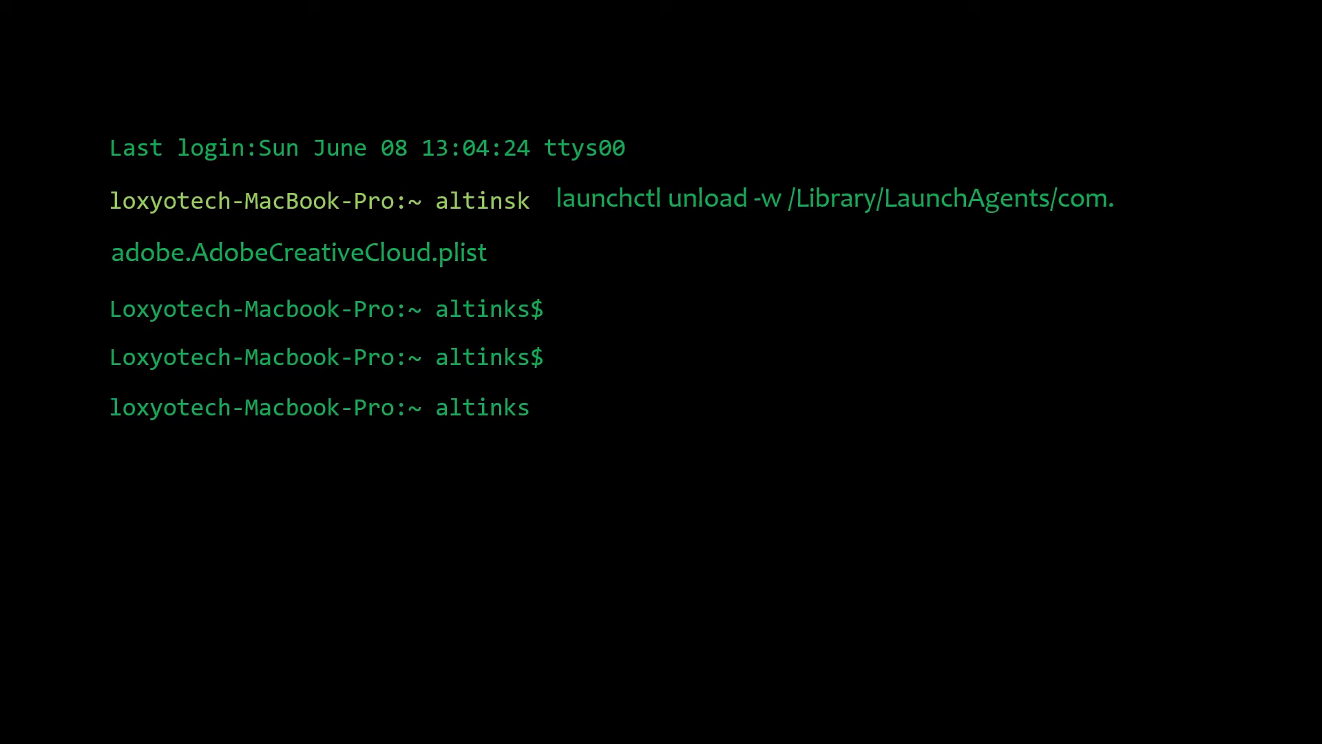
- Enter launchctl load -w /Library/LaunchAgents/com.adobe.AdobeCreativeCloud.plist as the re-enable command
type("launchctl load -w /Library/LaunchAgents/com.adobe.AdobeCreativeCloud.plist")
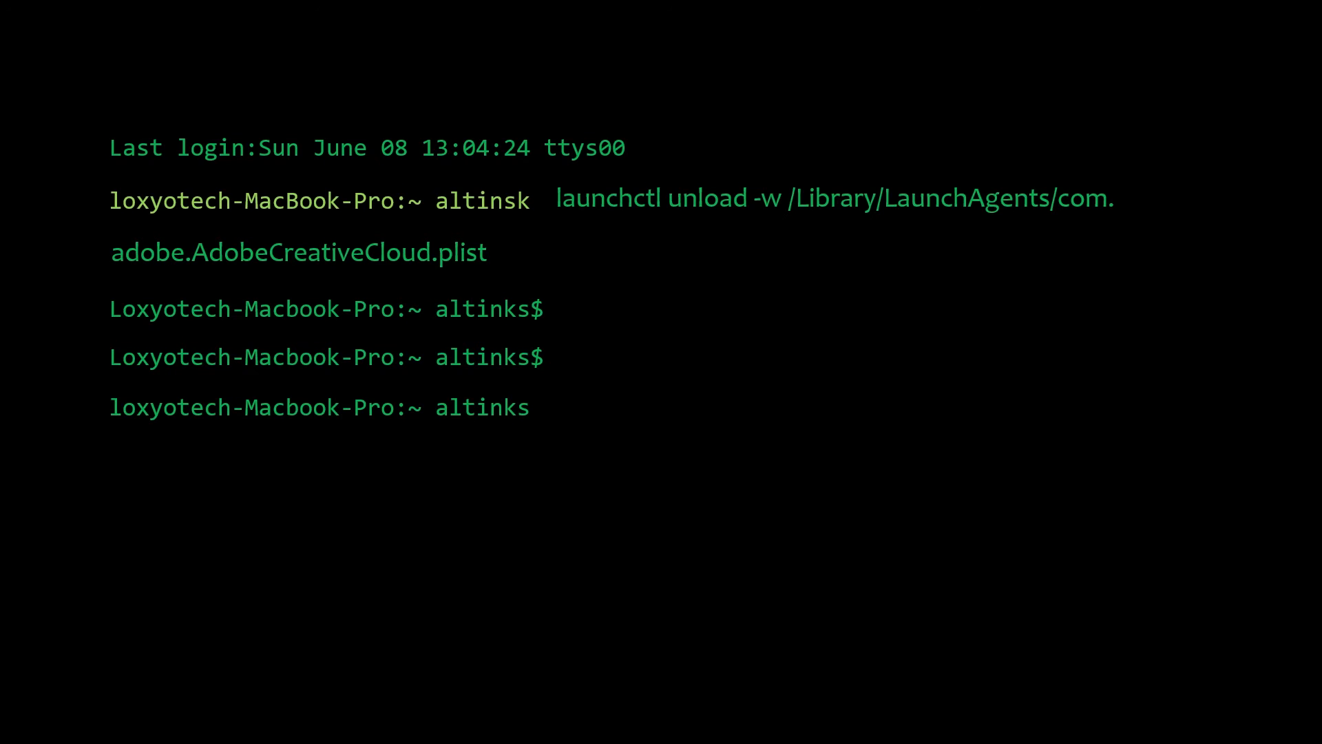
type("launchctl load -w /Library/LaunchAgents/com.adobe.AdobeCreativeCloud.plist")
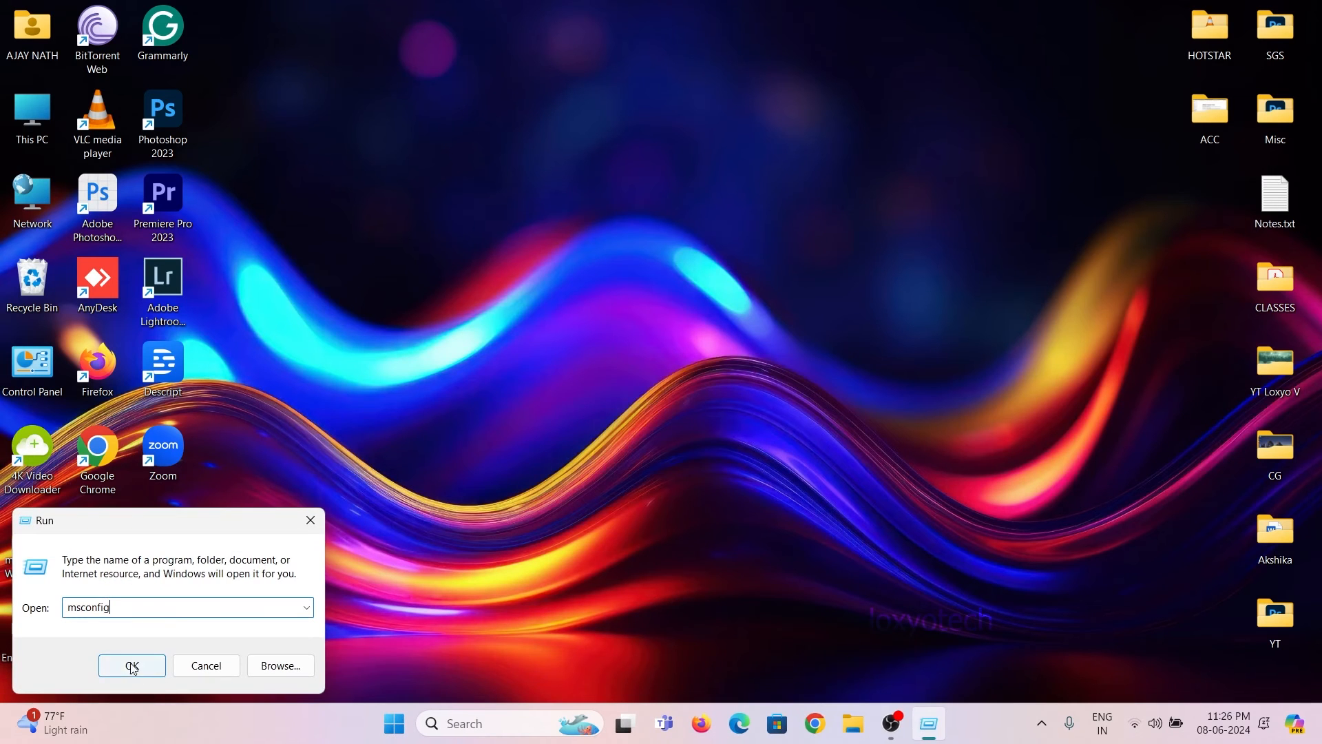
- Launch System Configuration via msconfig and show its Startup section pointing to Task Manager
left_click(132, 665)
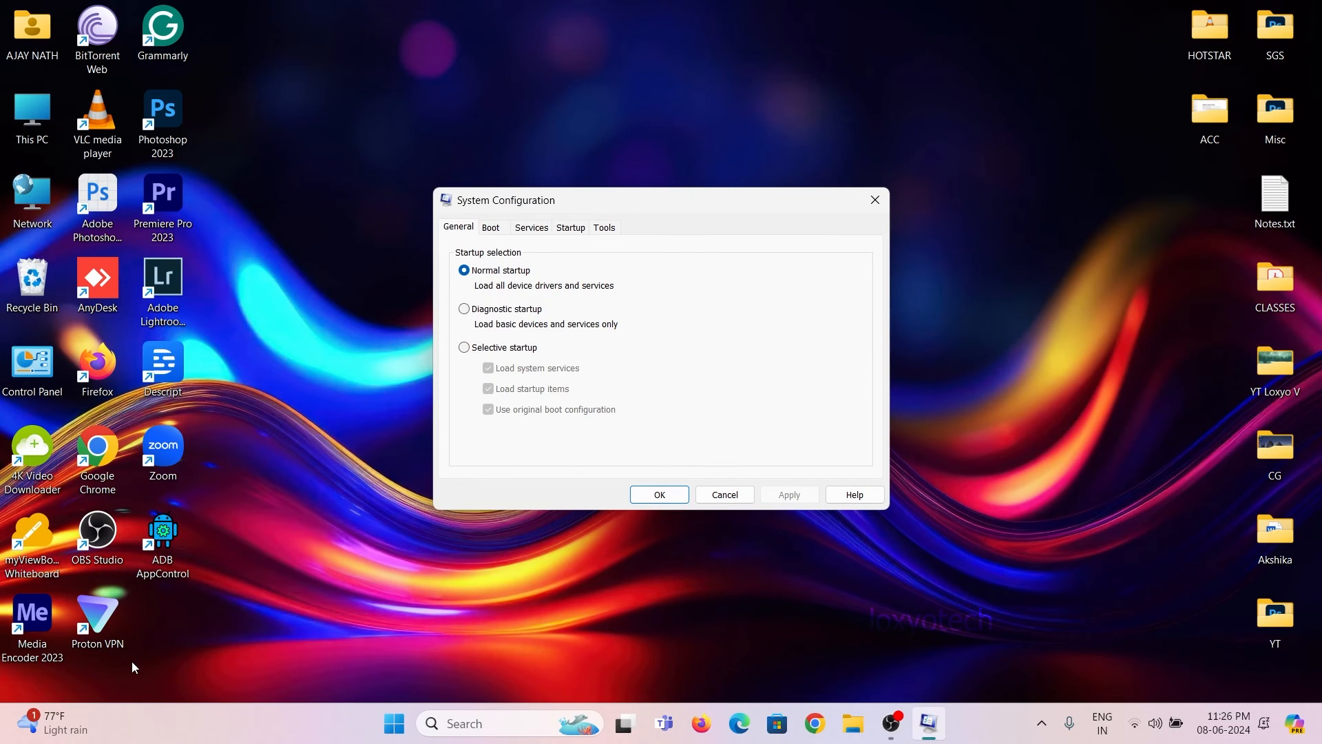
left_click(570, 227)
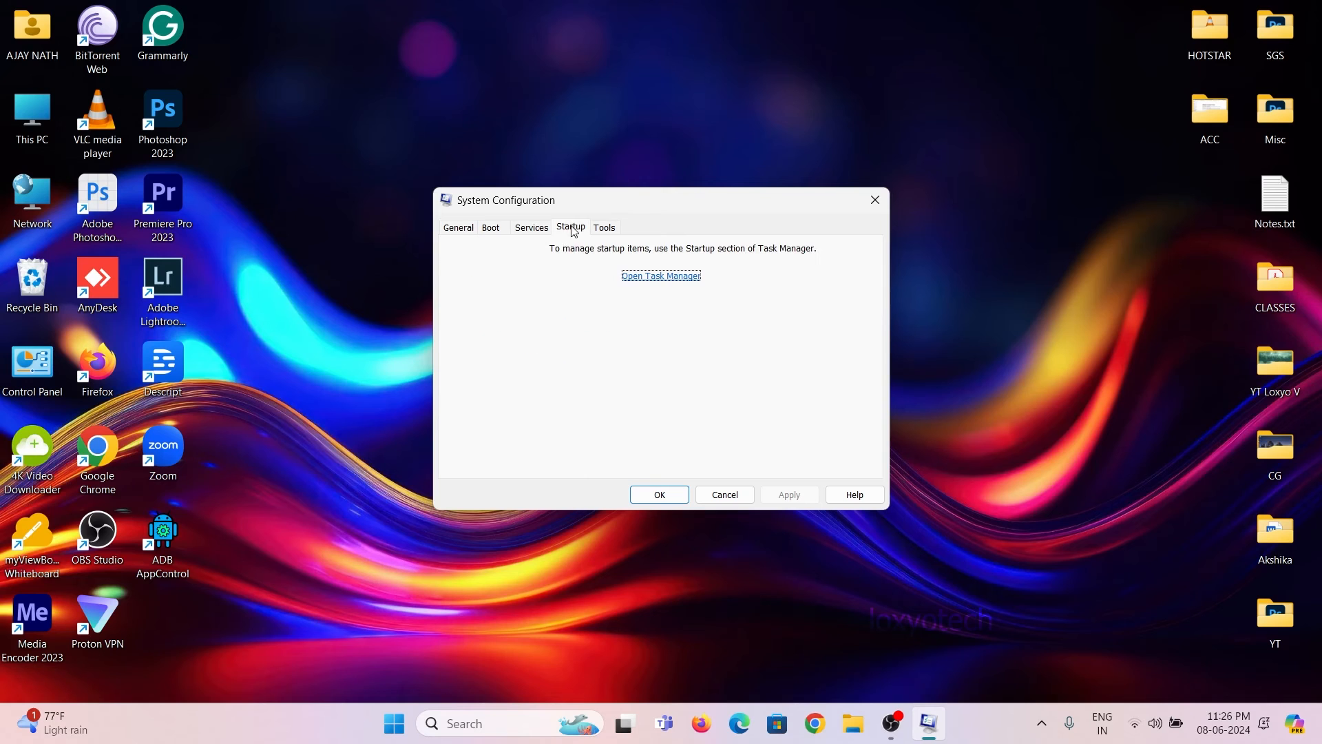
mouse_move(669, 281)
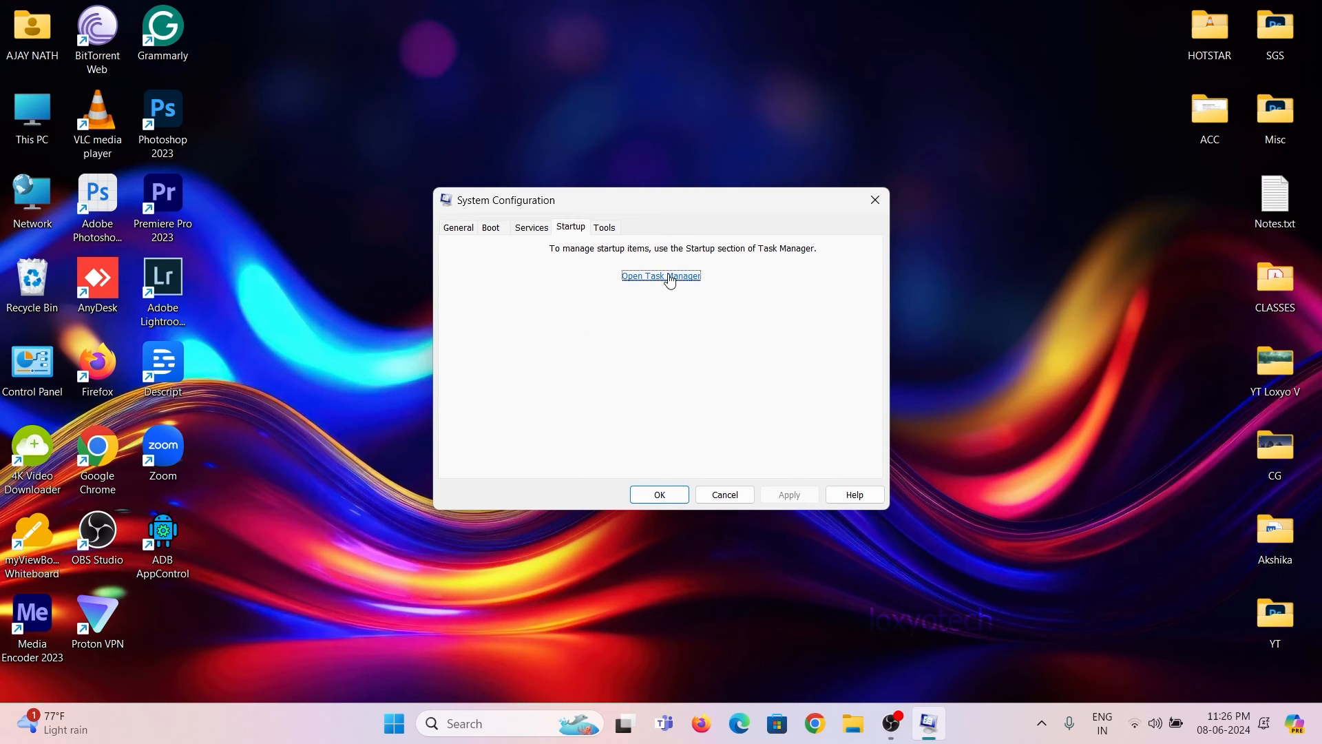
- Expand CCXProcess.exe in Startup apps, bring up its Disable actions, then show Windows services
left_click(661, 276)
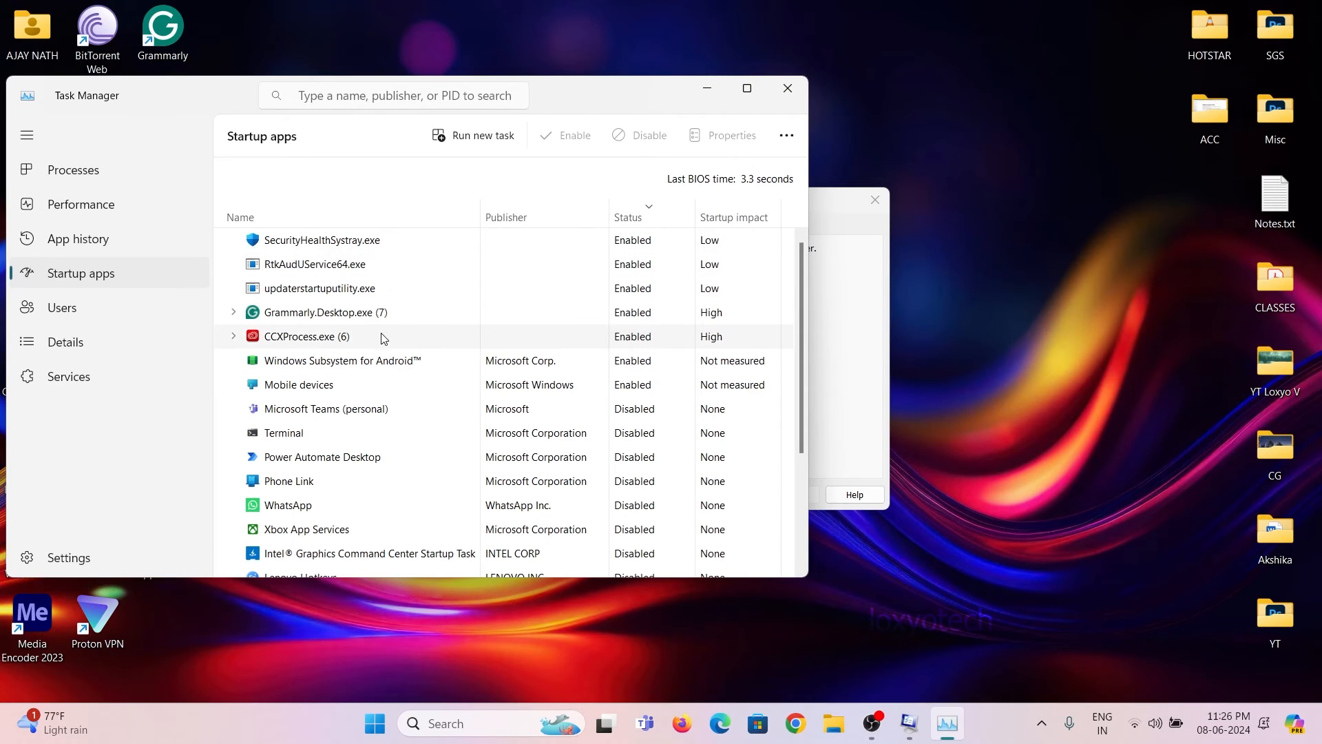
left_click(232, 336)
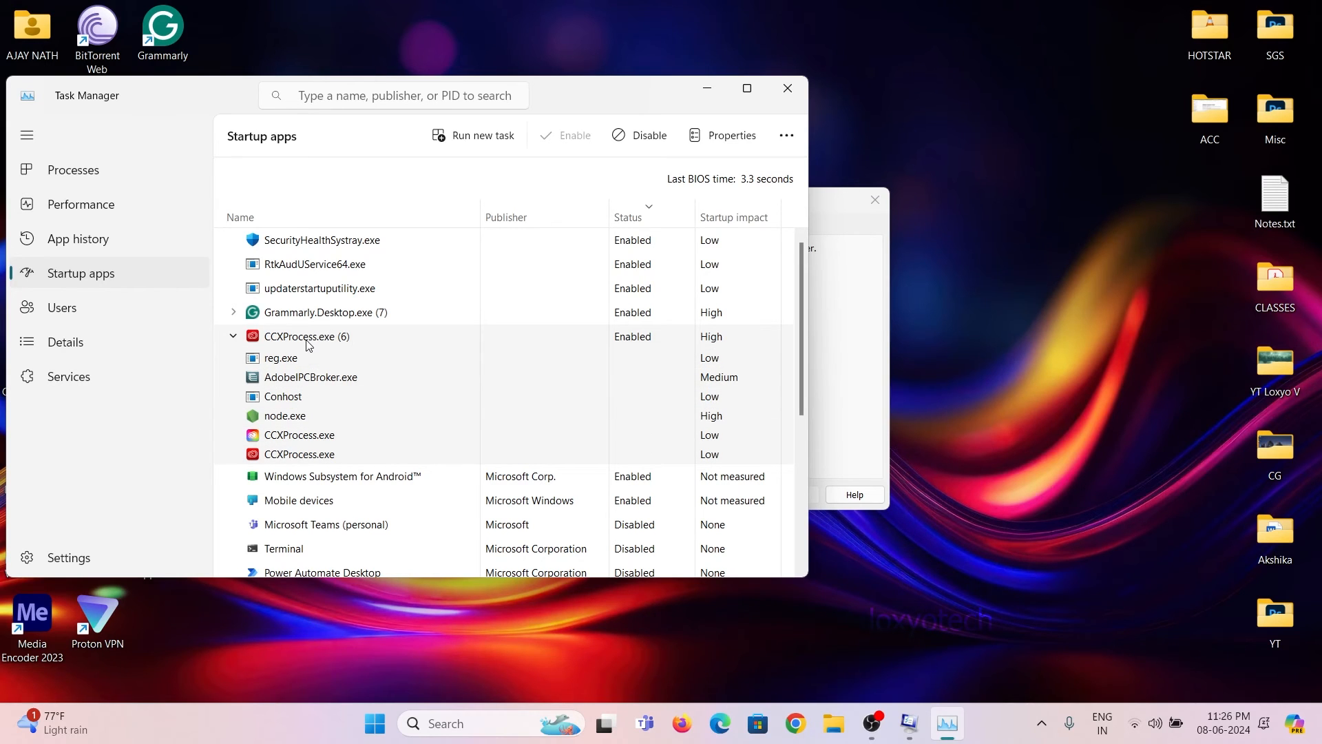
right_click(306, 342)
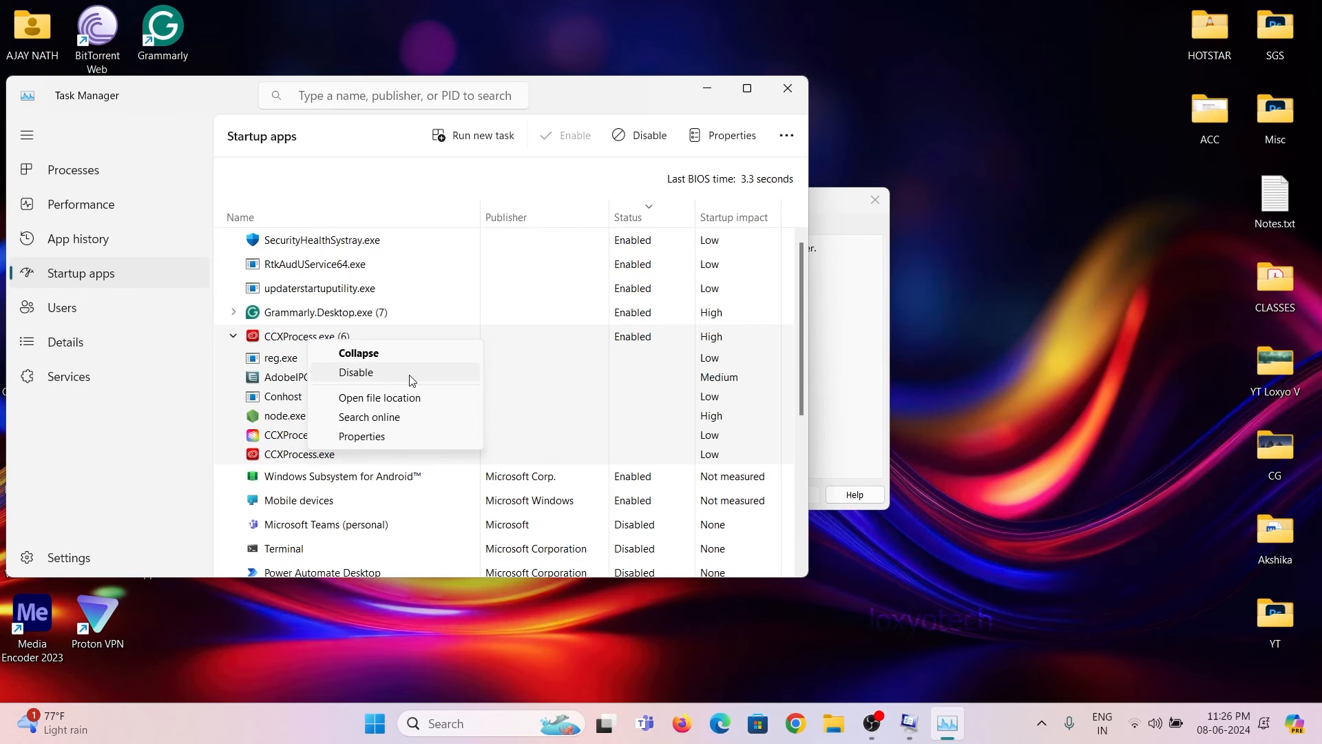
mouse_move(209, 374)
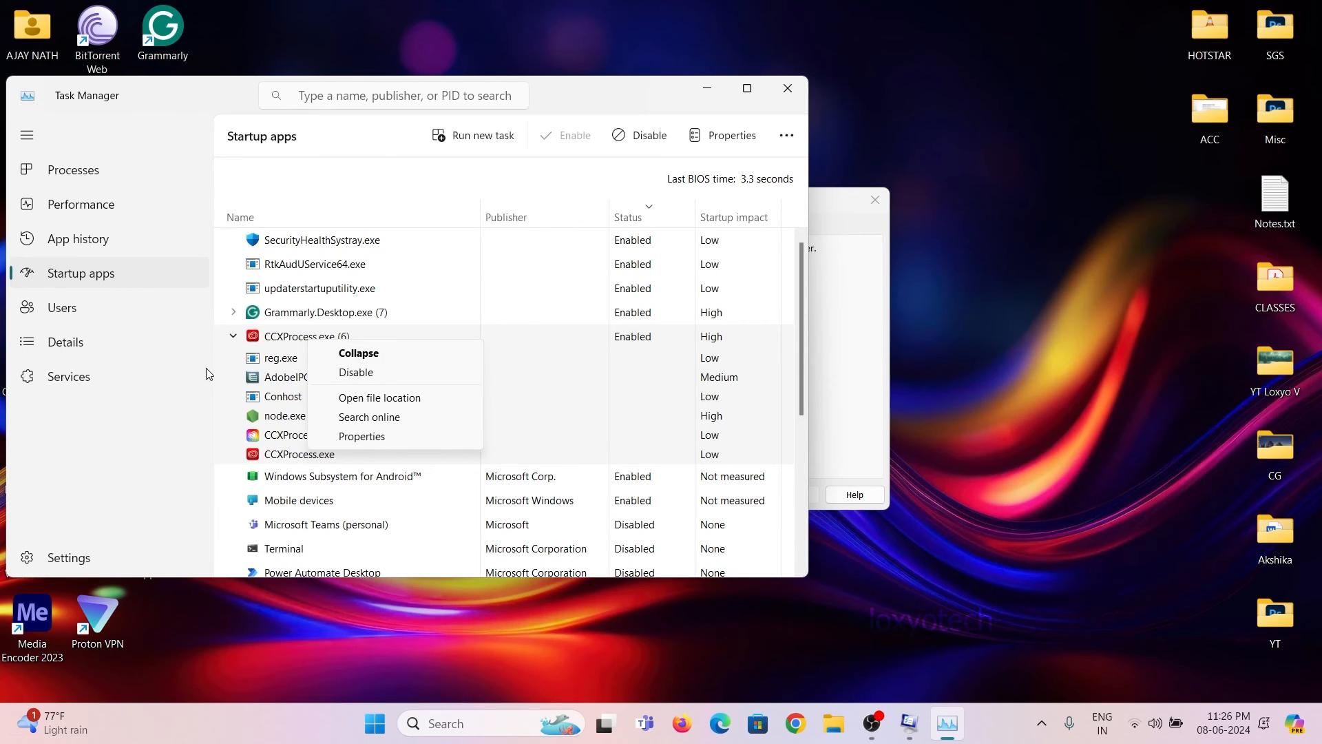
left_click(69, 376)
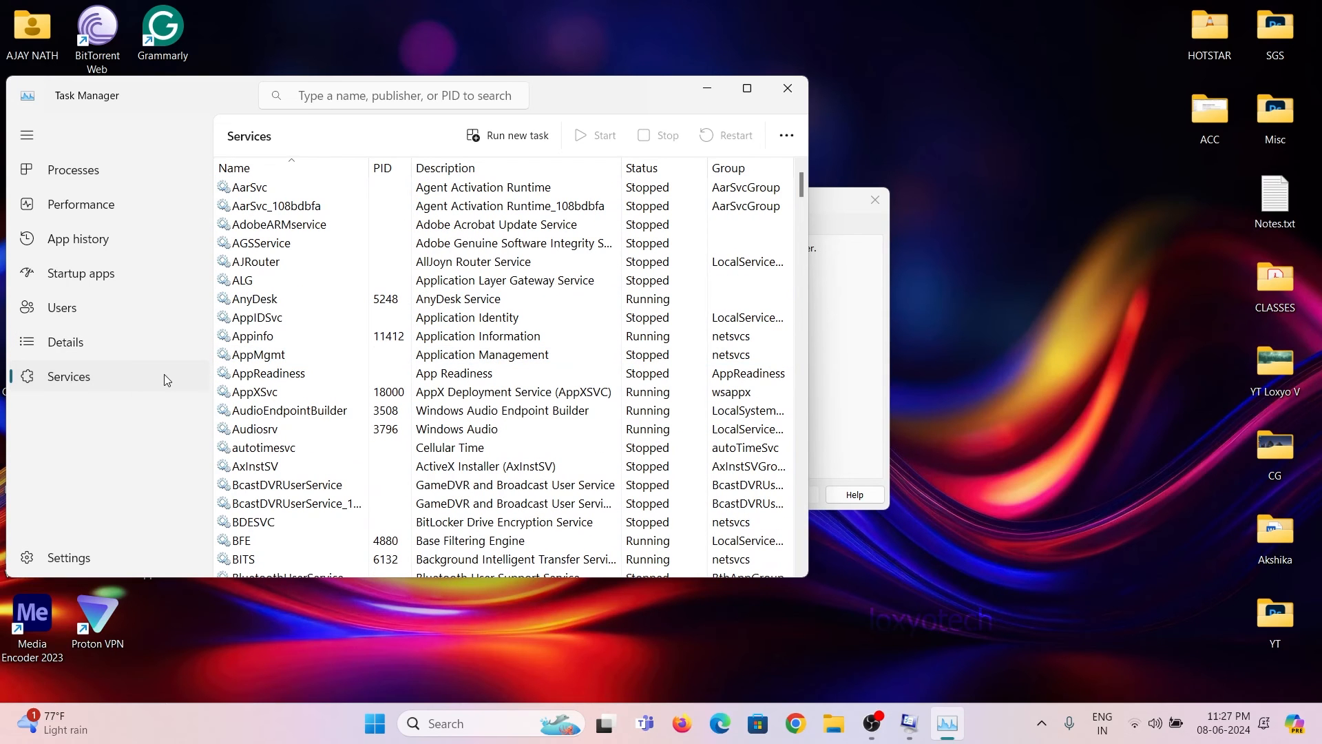
- Select the Adobe Genuine Software Integrity service (AGSService) and bring up its stop actions
left_click(262, 242)
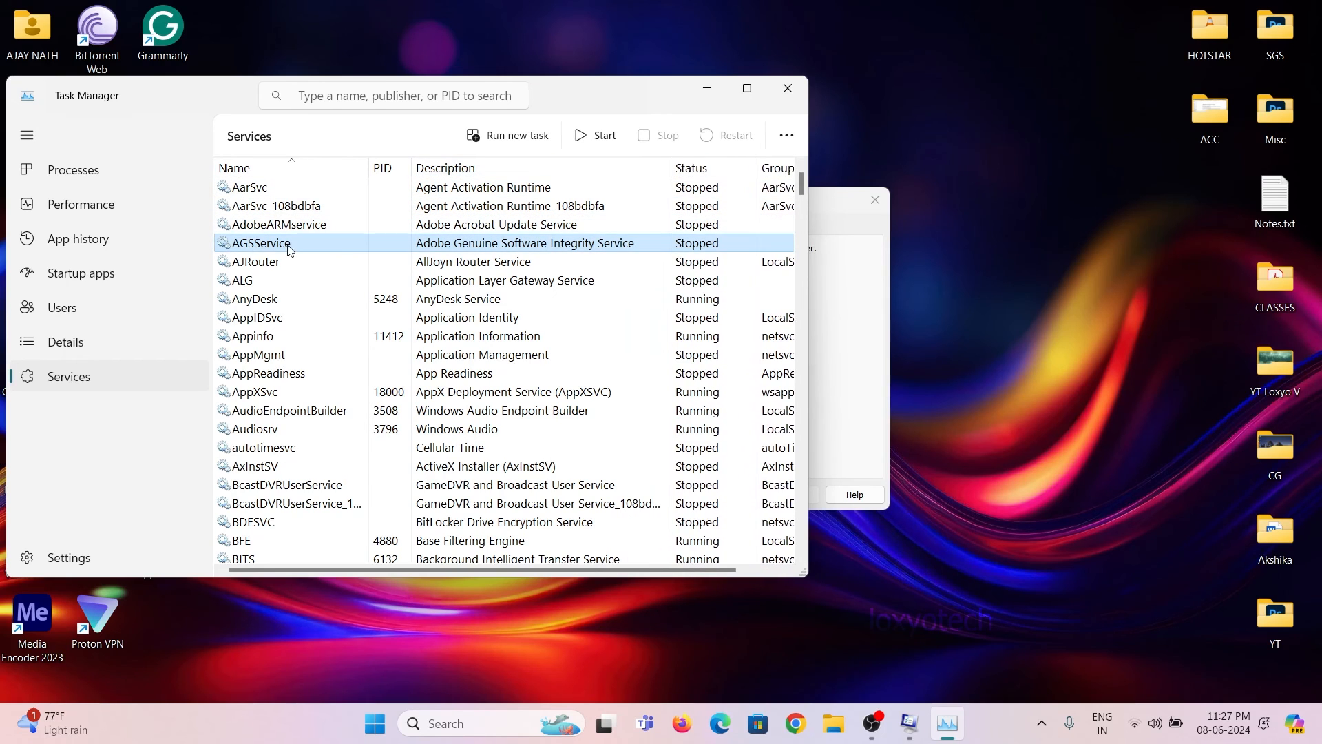
right_click(289, 245)
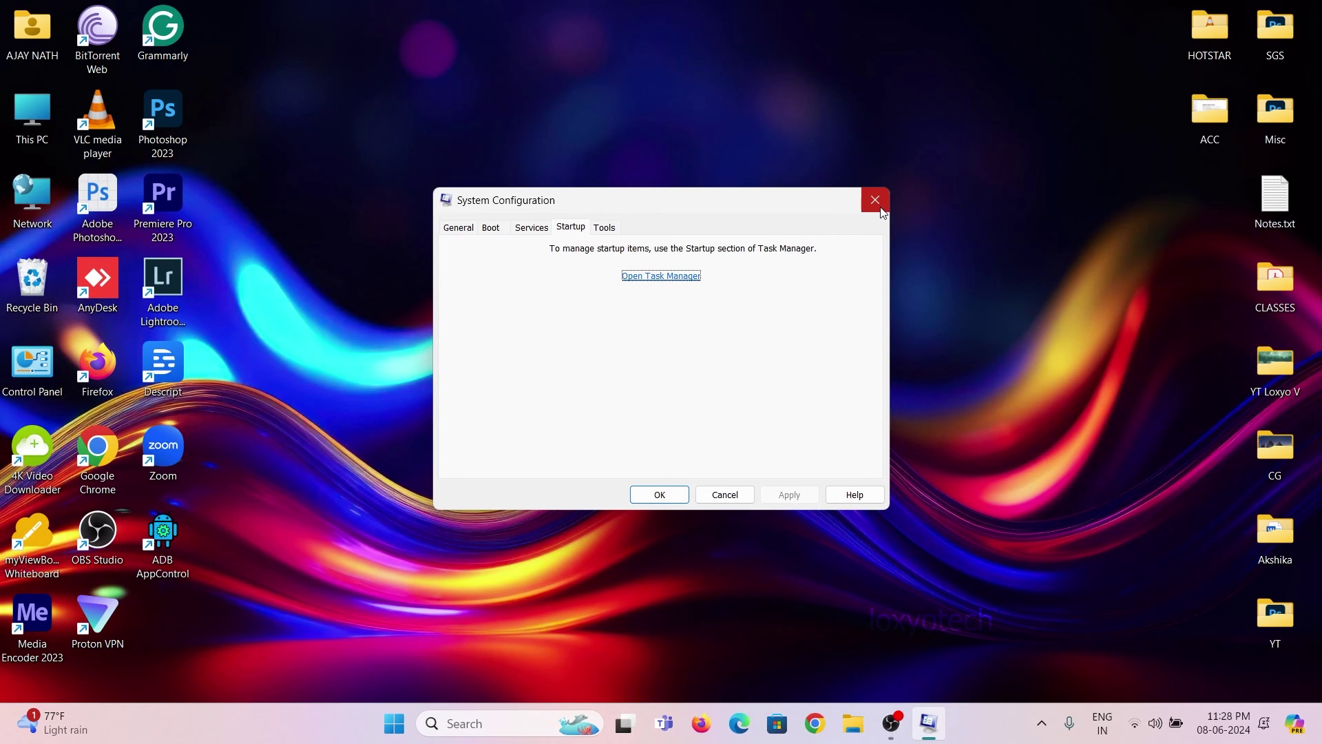
- Close System Configuration, leaving a clear Windows desktop
left_click(875, 200)
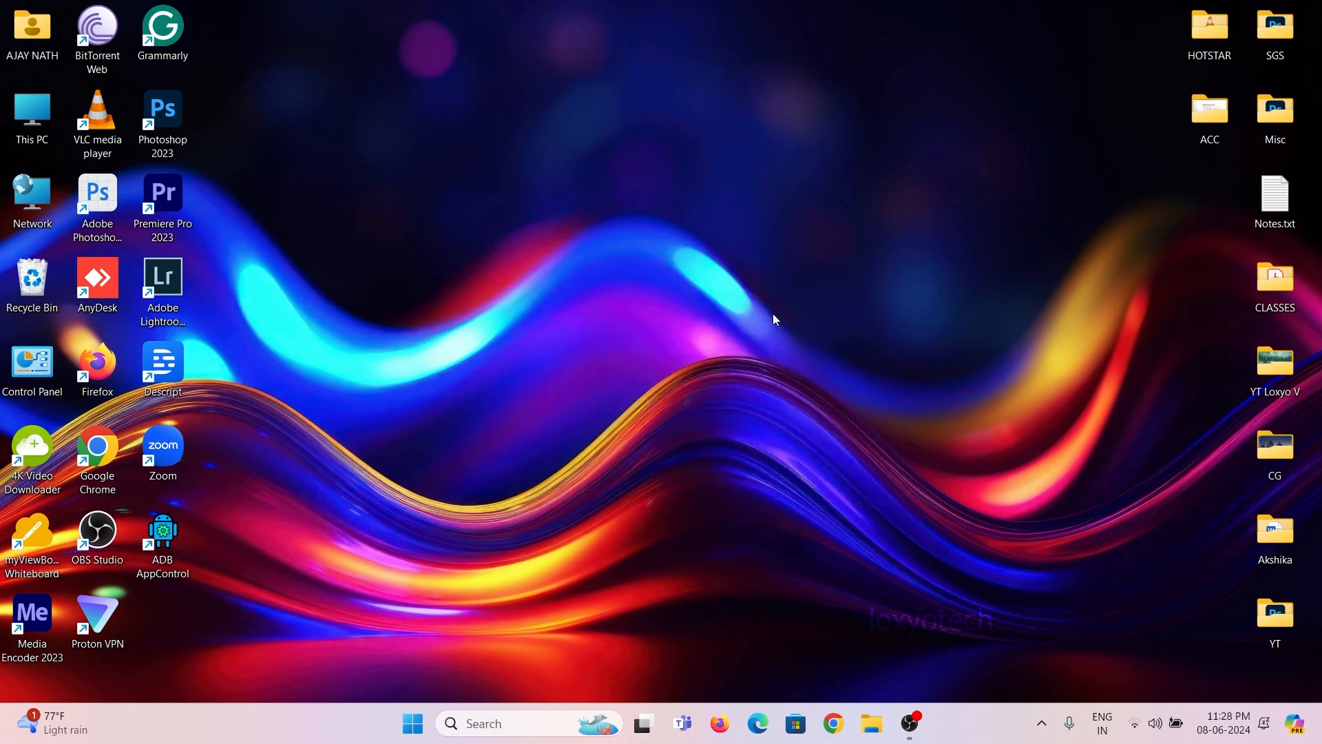
mouse_move(438, 419)
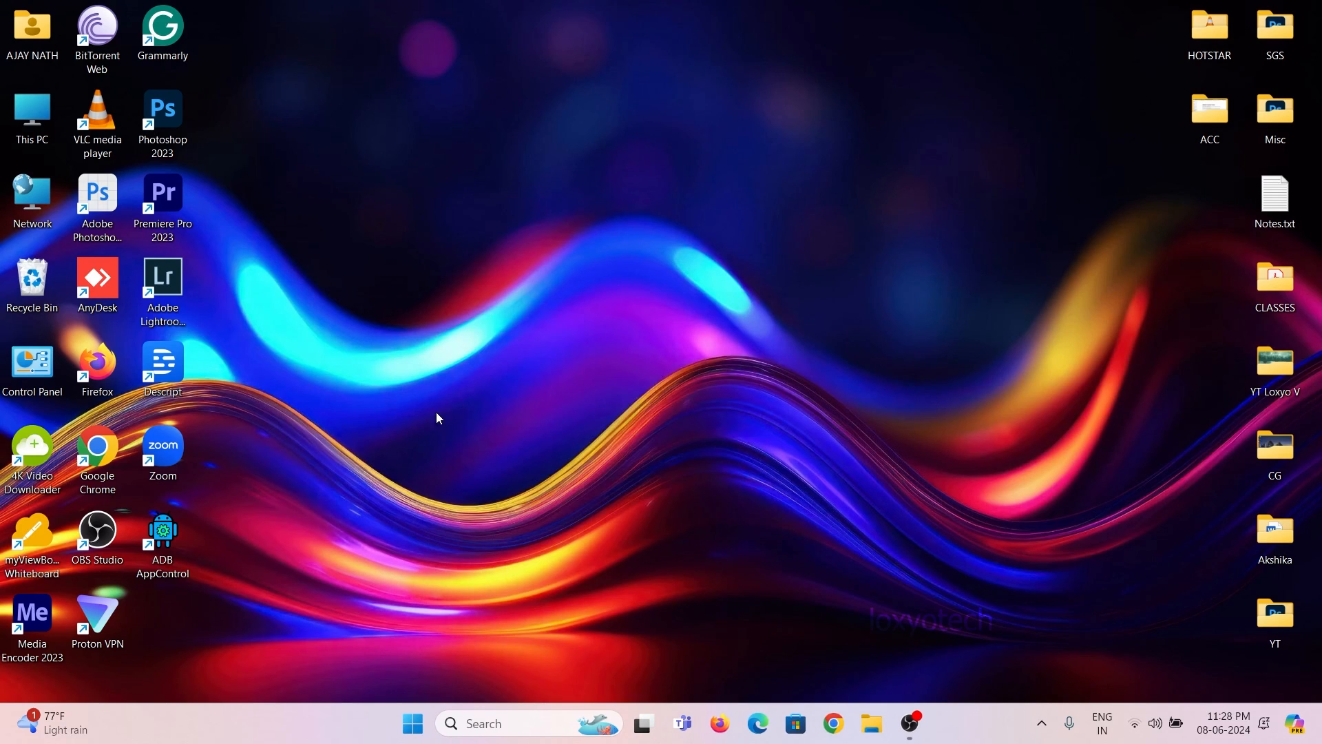
mouse_move(832, 452)
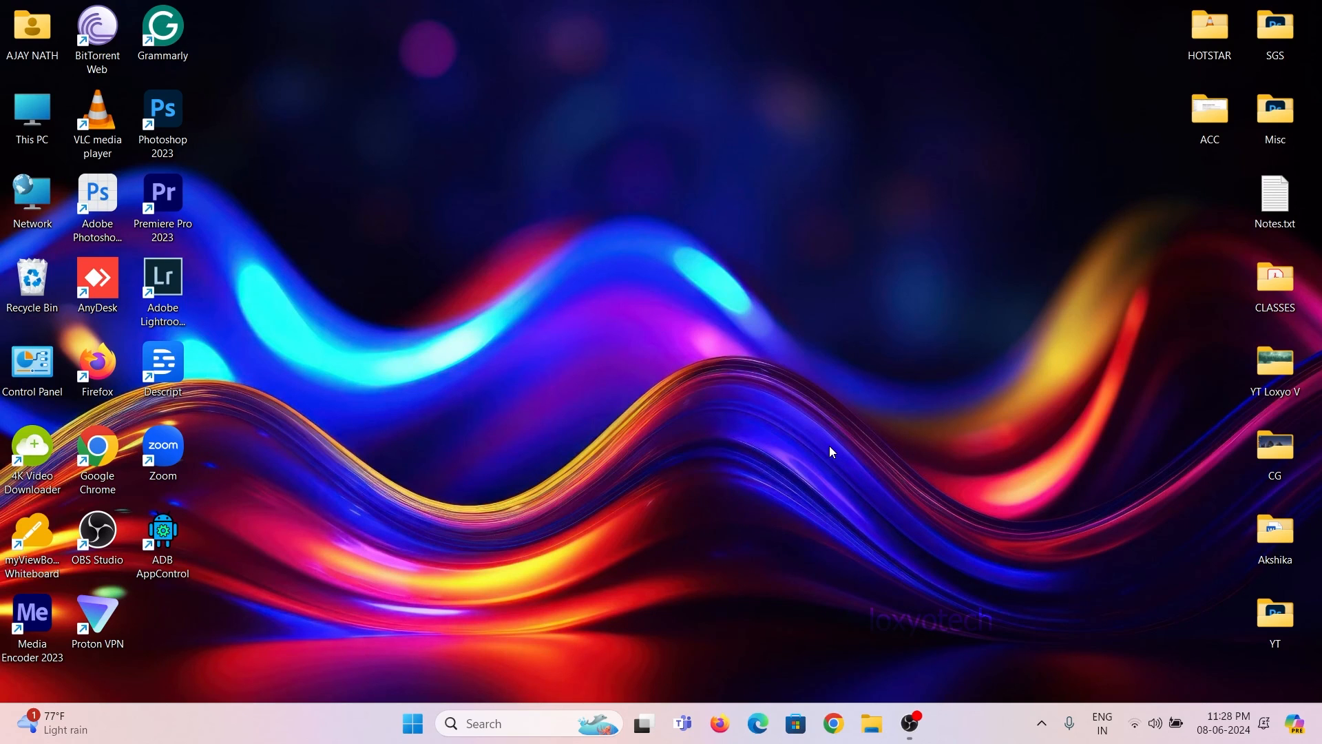
mouse_move(893, 705)
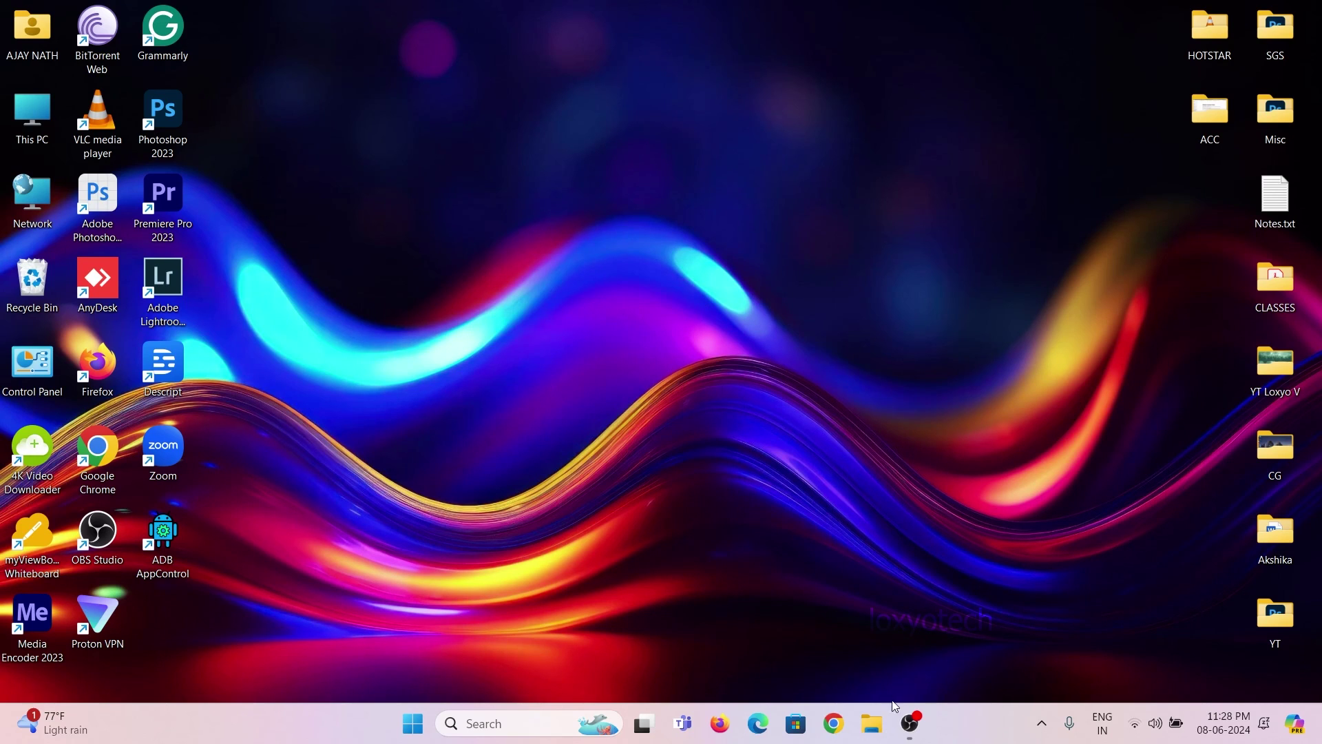